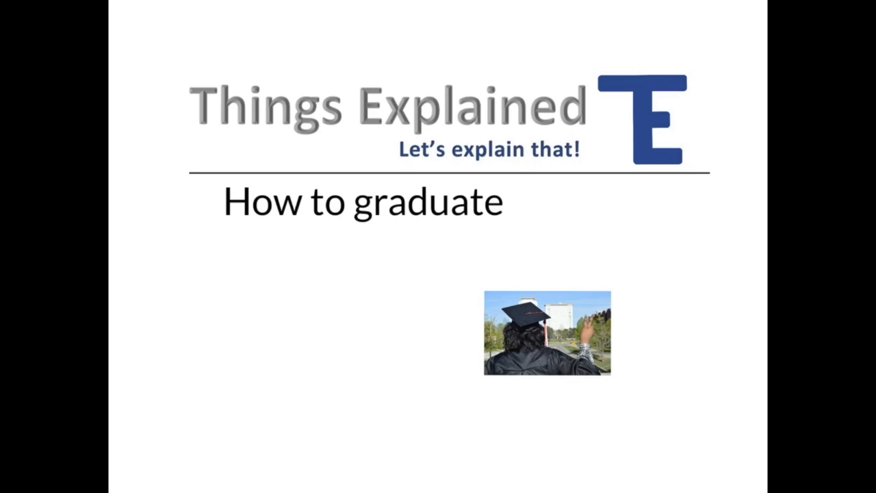
type("debt-free")
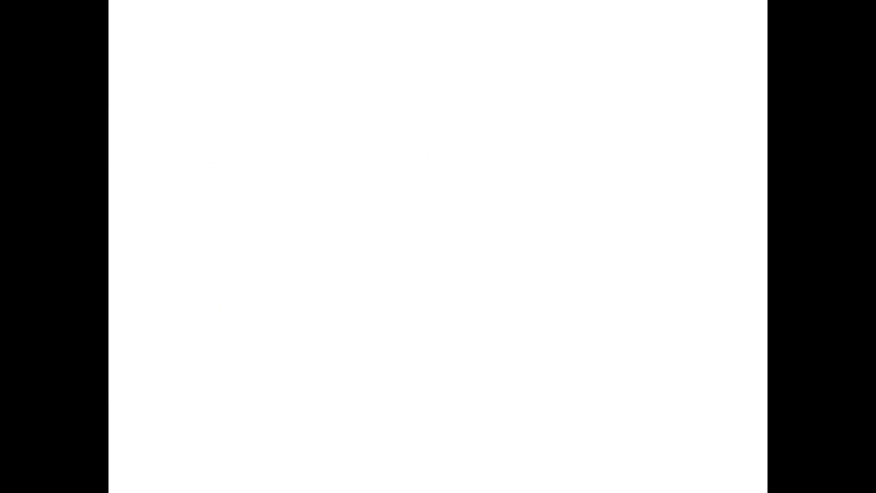
type("Schoo")
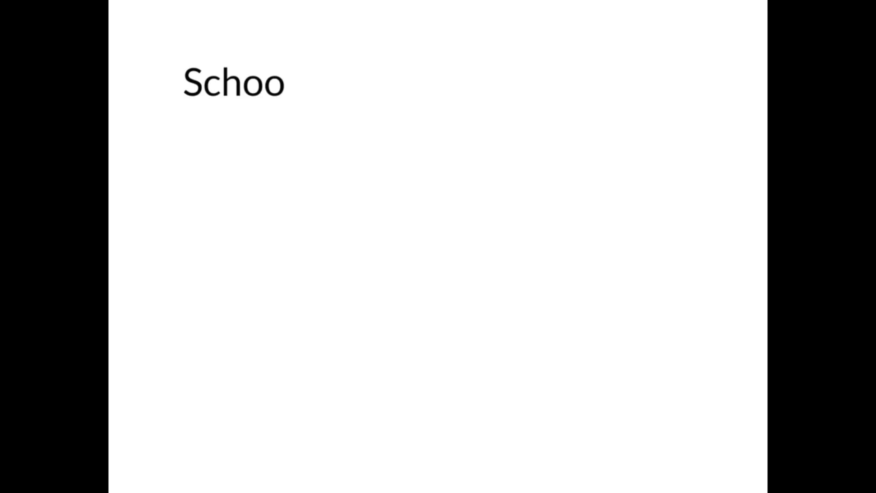
type("l")
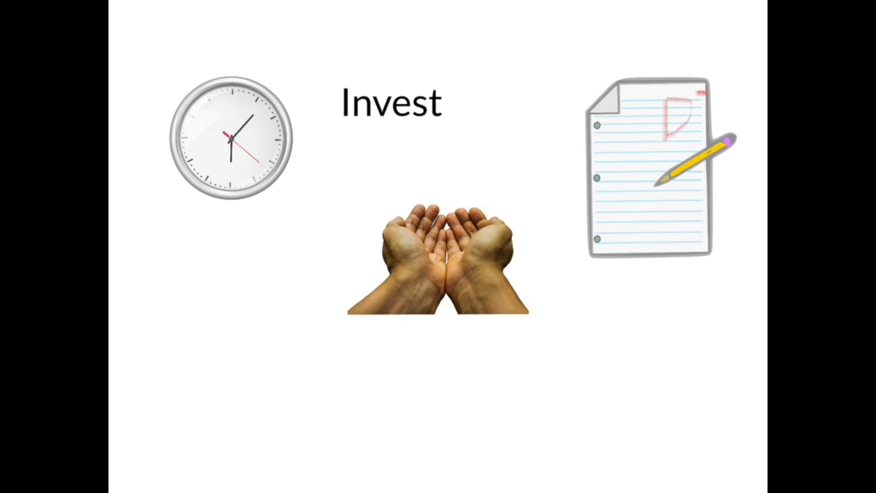
type("now")
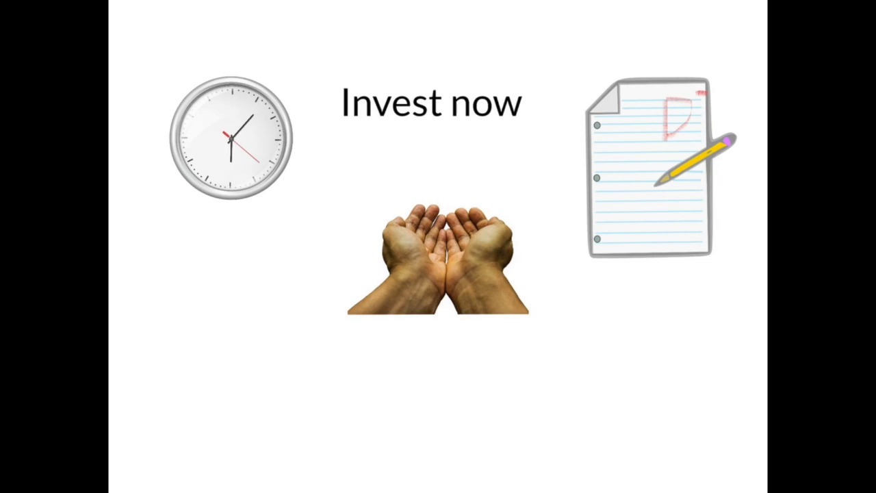
type("!")
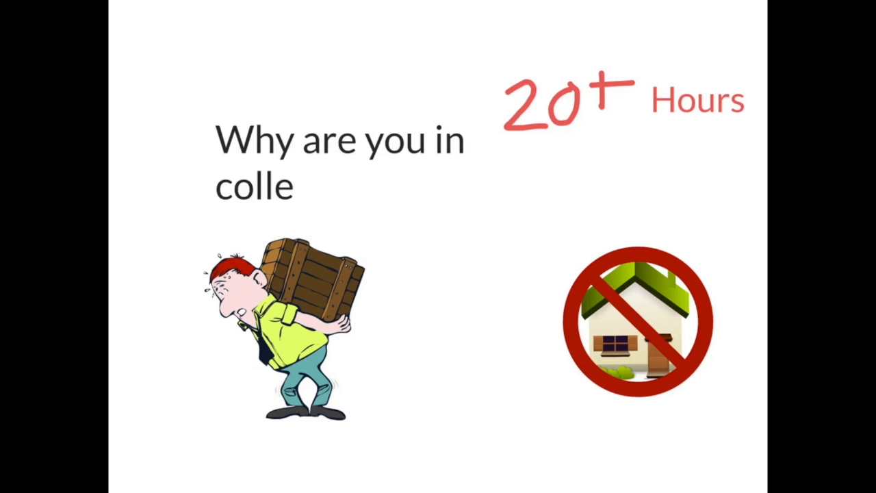
type("ge???")
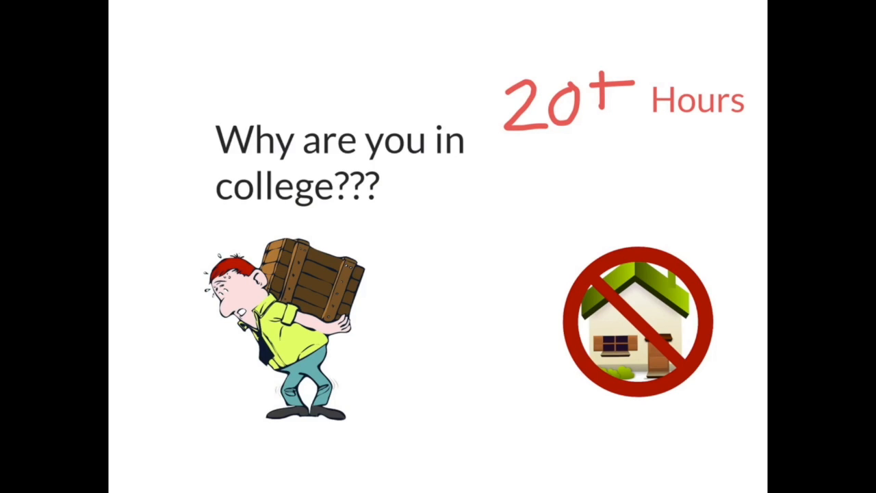